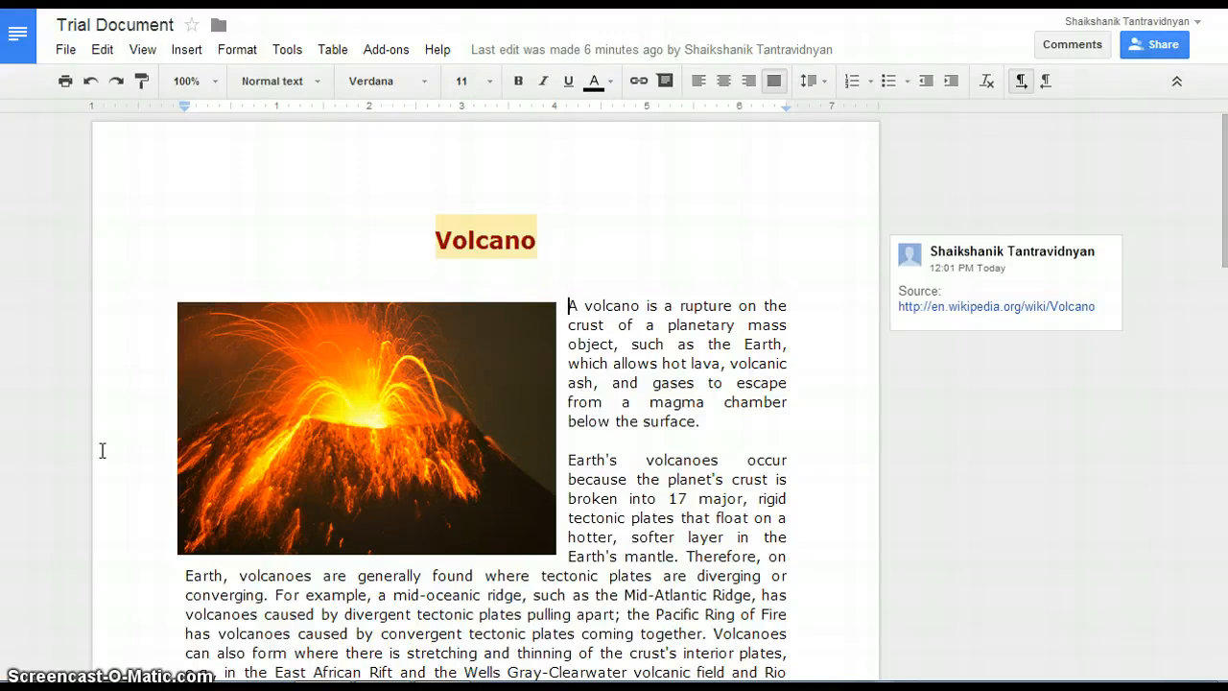
Open the Volcano document's revision history from the File menu
left_click(65, 49)
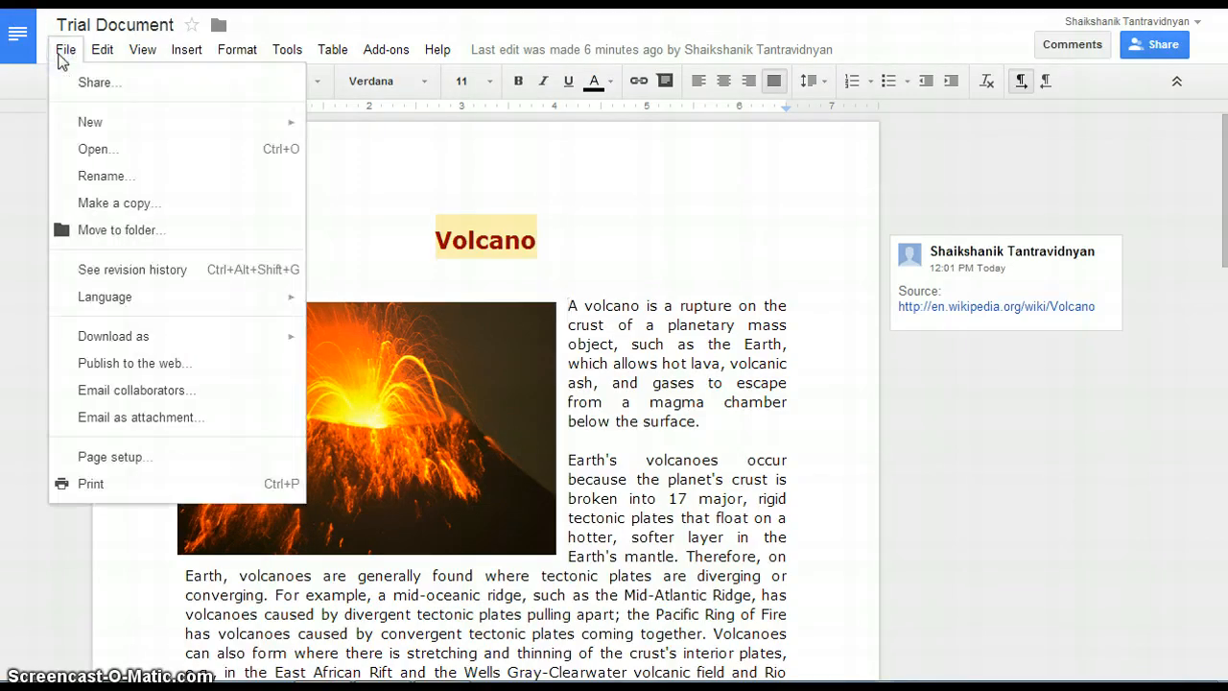
mouse_move(117, 279)
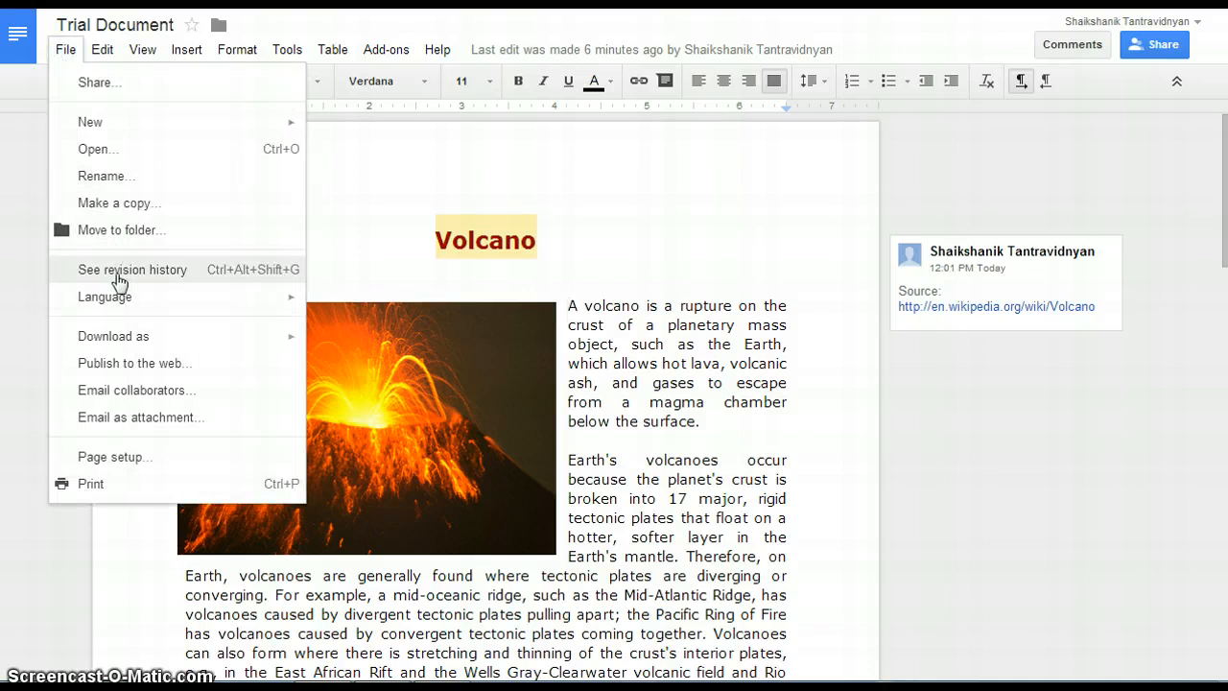
left_click(133, 270)
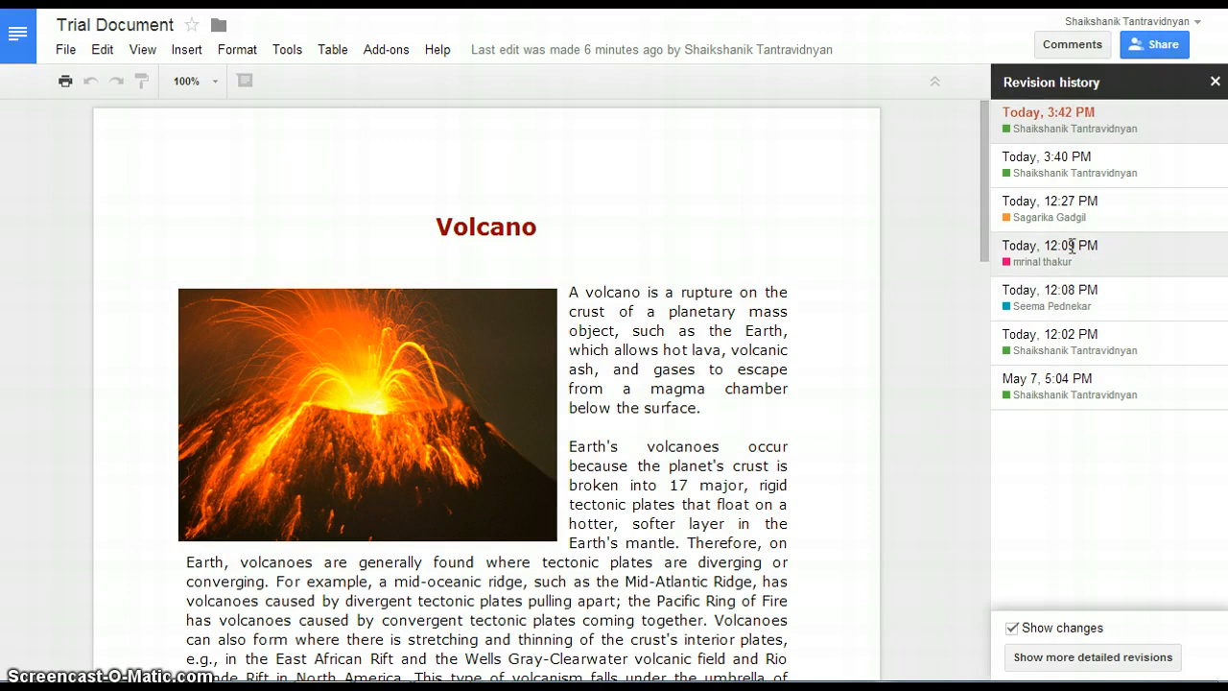
Preview the Today 12:08 PM, 3:40 PM and 12:27 PM revisions, ending on 12:27 PM
left_click(1051, 290)
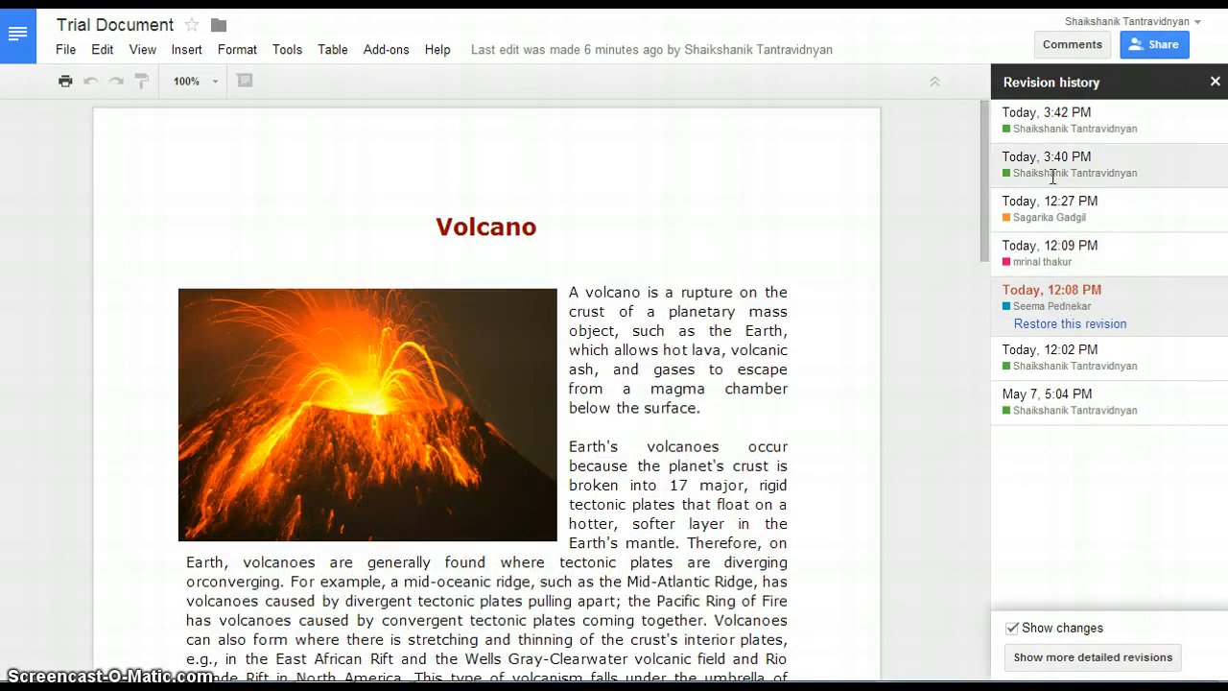
left_click(1048, 156)
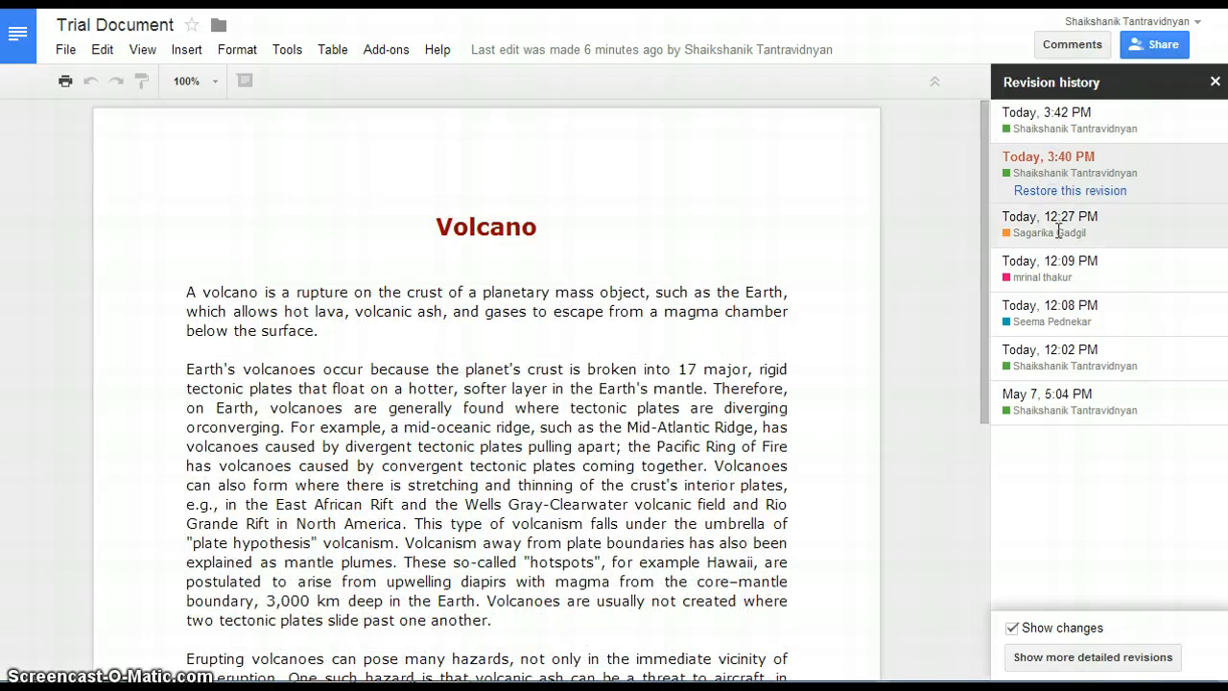
left_click(1050, 216)
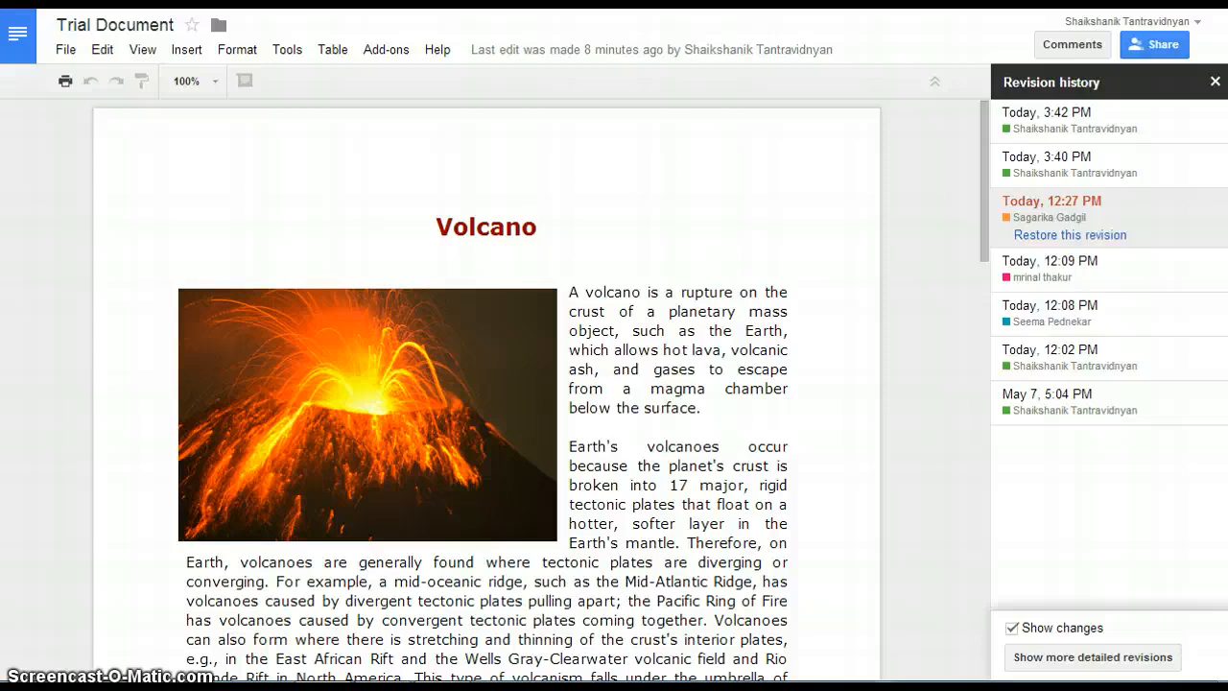
mouse_move(1096, 235)
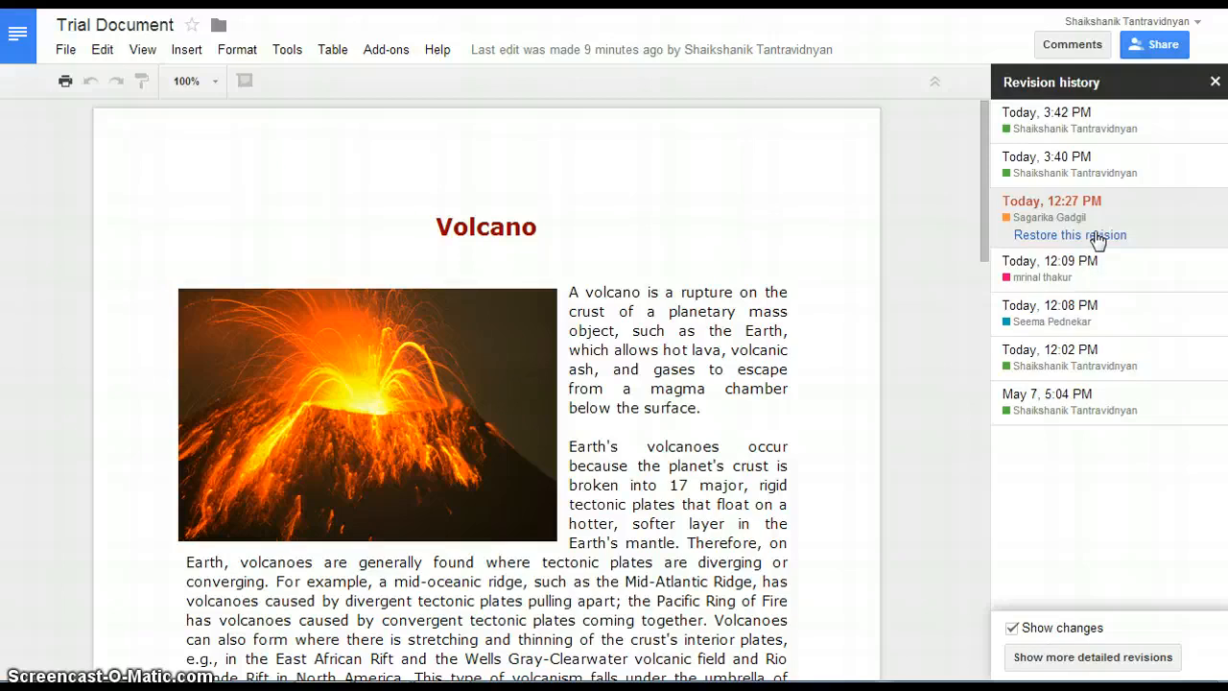
mouse_move(988, 227)
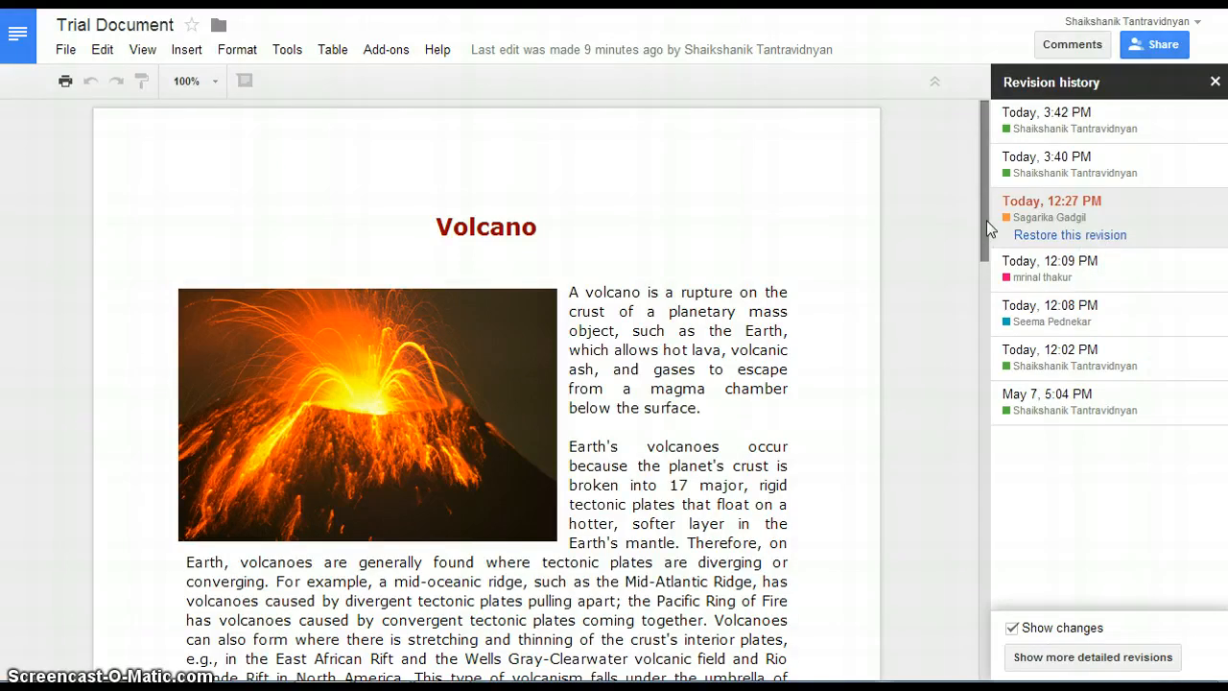
Scroll to page two and inspect the orange Eyjafjallajokull eruption paragraph
scroll("down", 3)
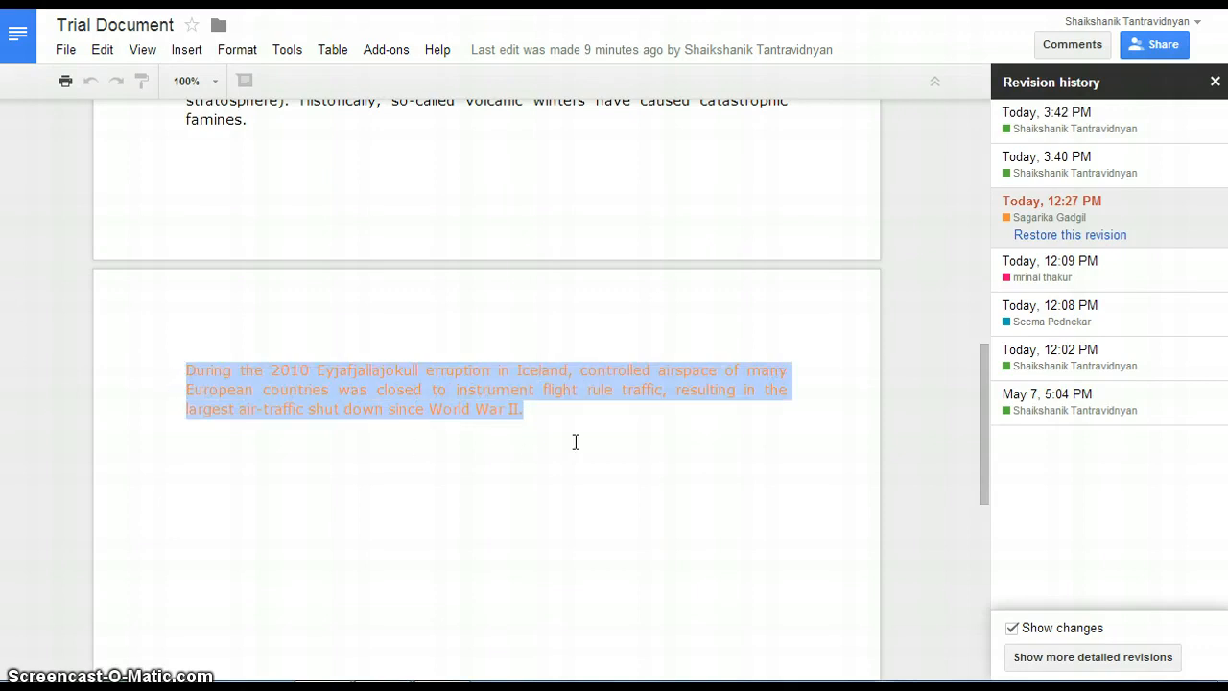
left_click(599, 424)
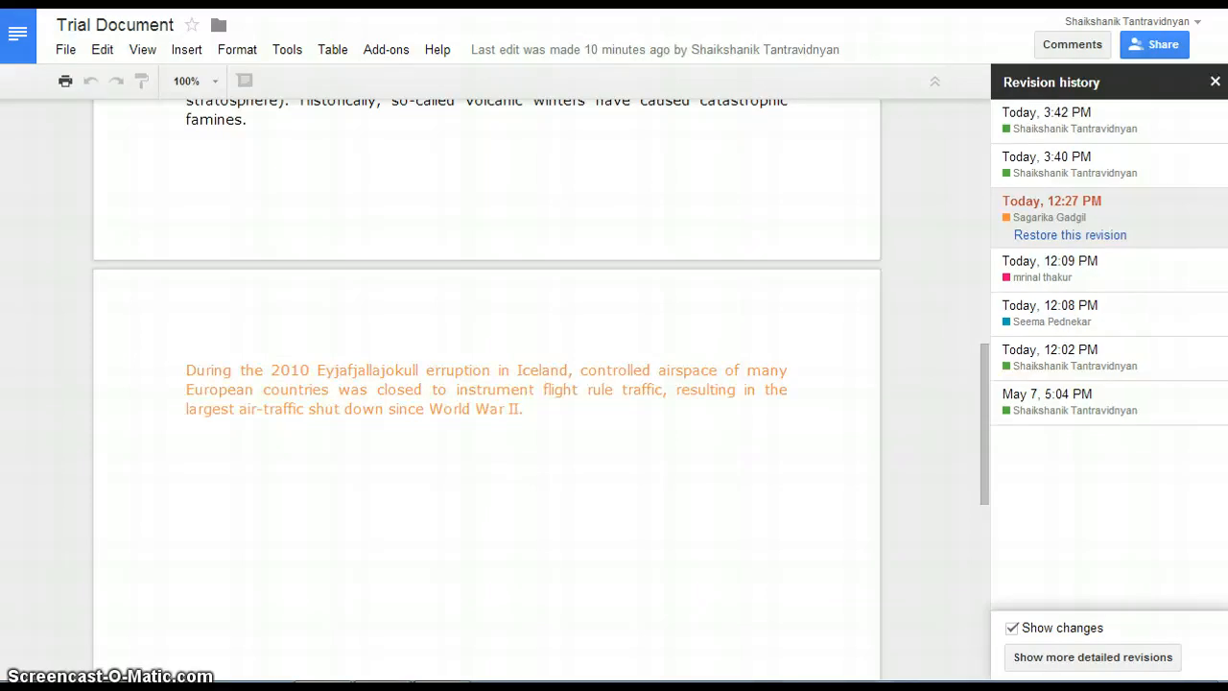
mouse_move(1130, 245)
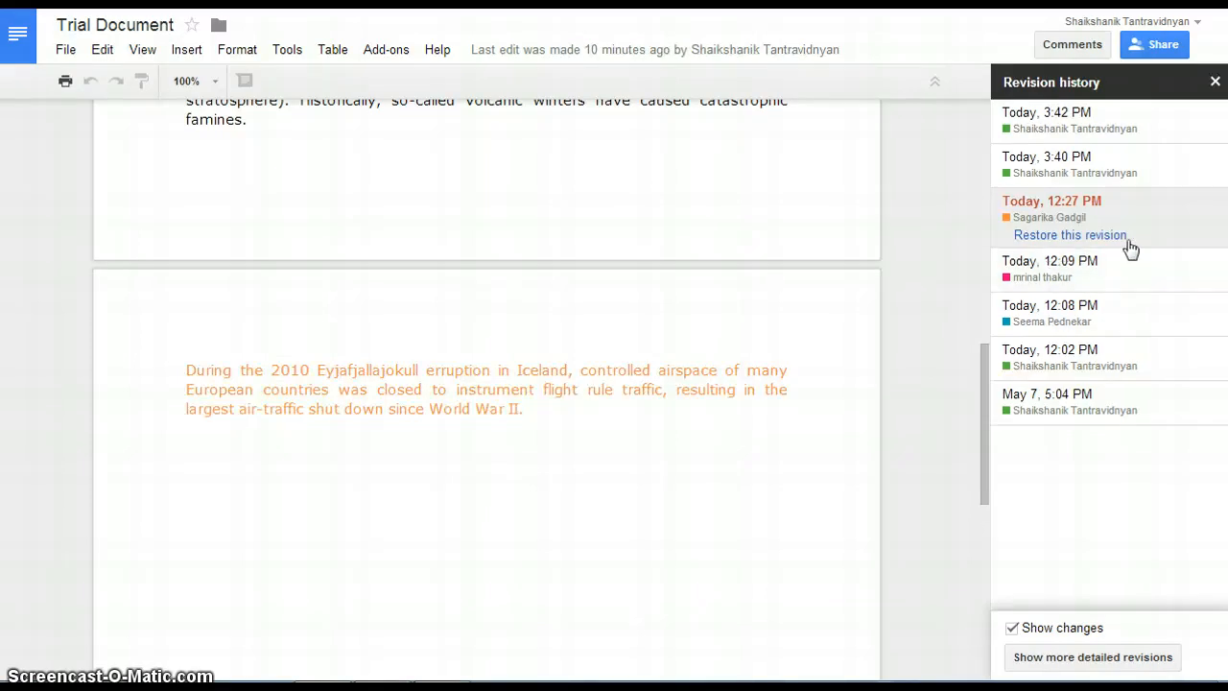
Restore the Today, 3:40 PM revision of the document
left_click(1047, 157)
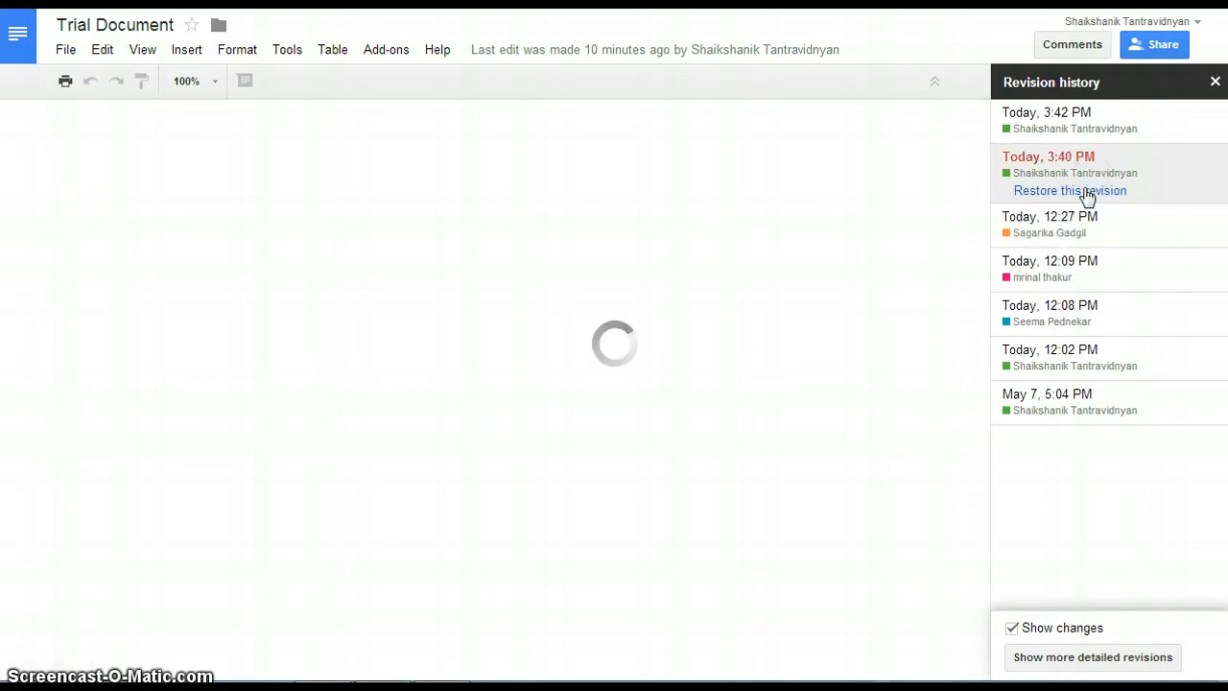
left_click(1084, 191)
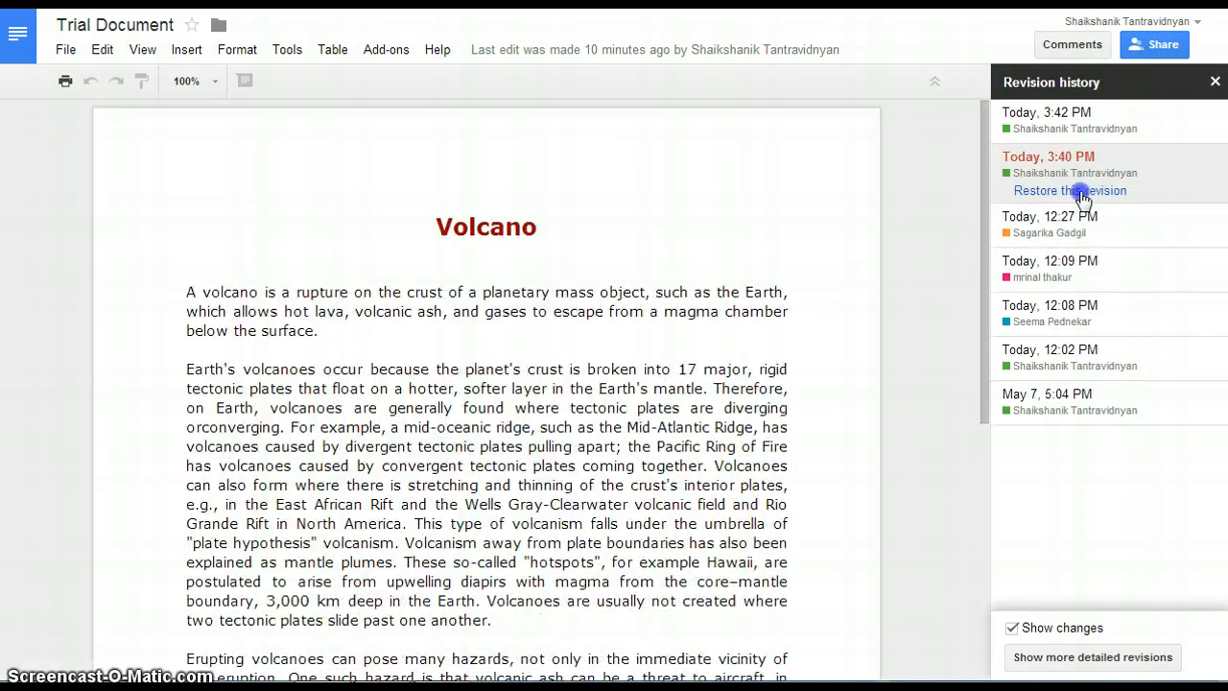
left_click(1069, 191)
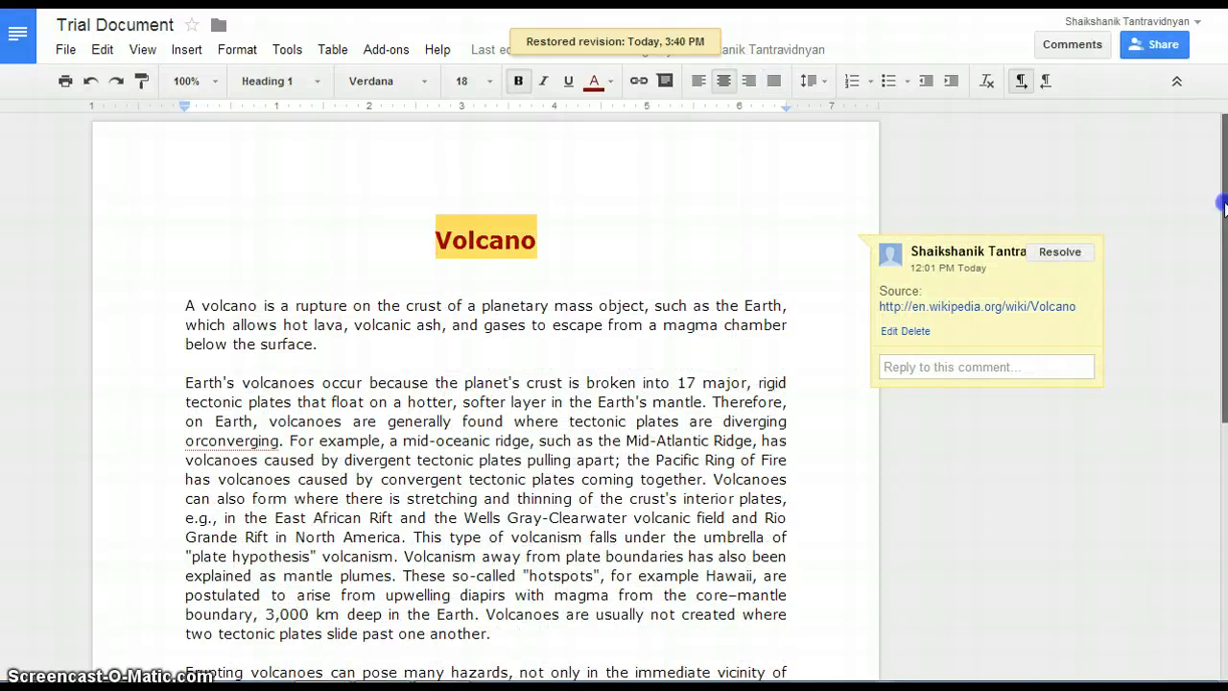
scroll("down", 3)
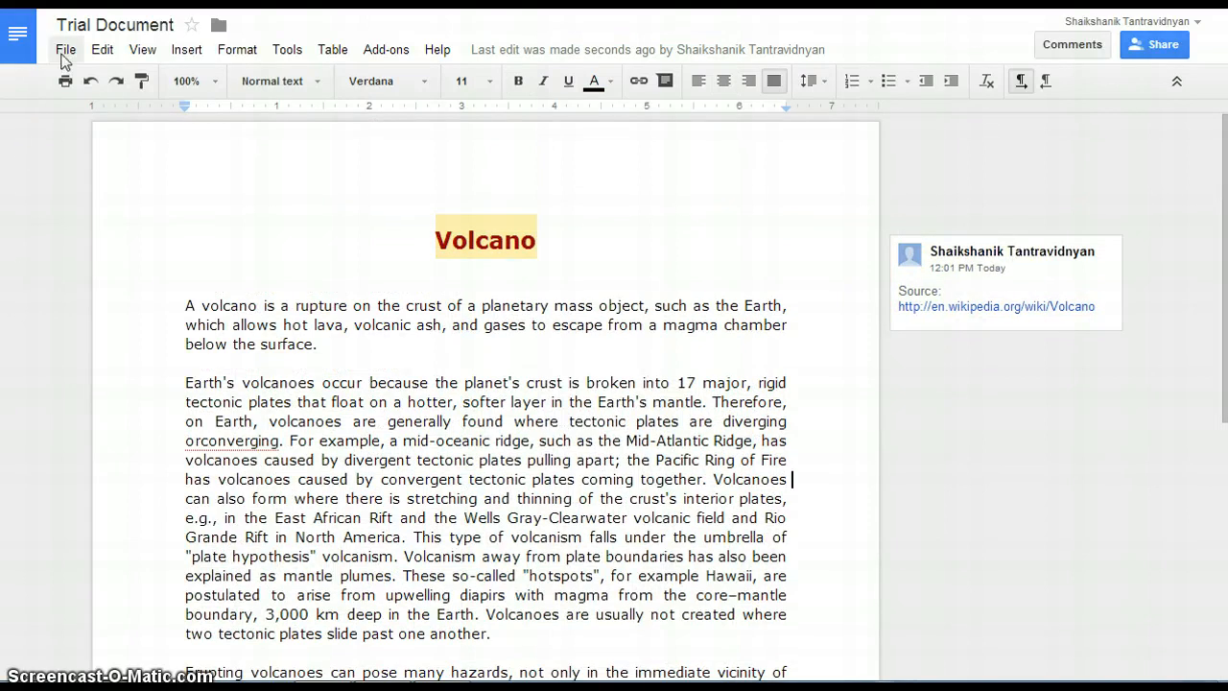
Reopen revision history and show more detailed revisions
left_click(66, 49)
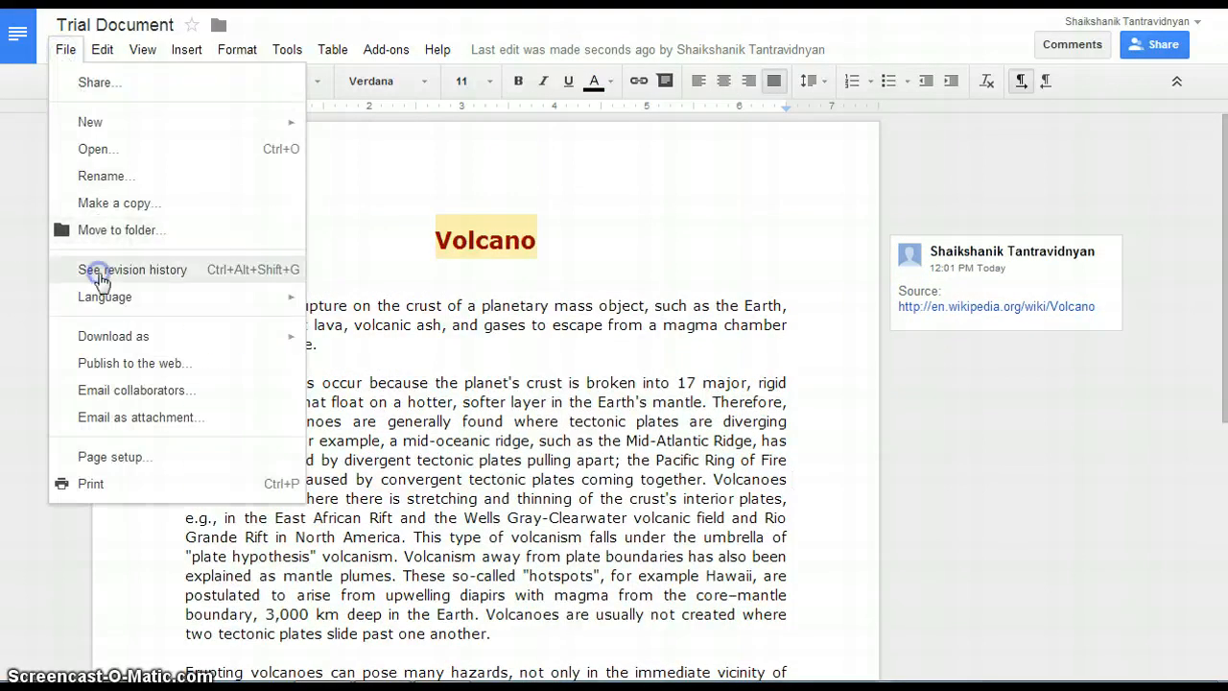
left_click(133, 269)
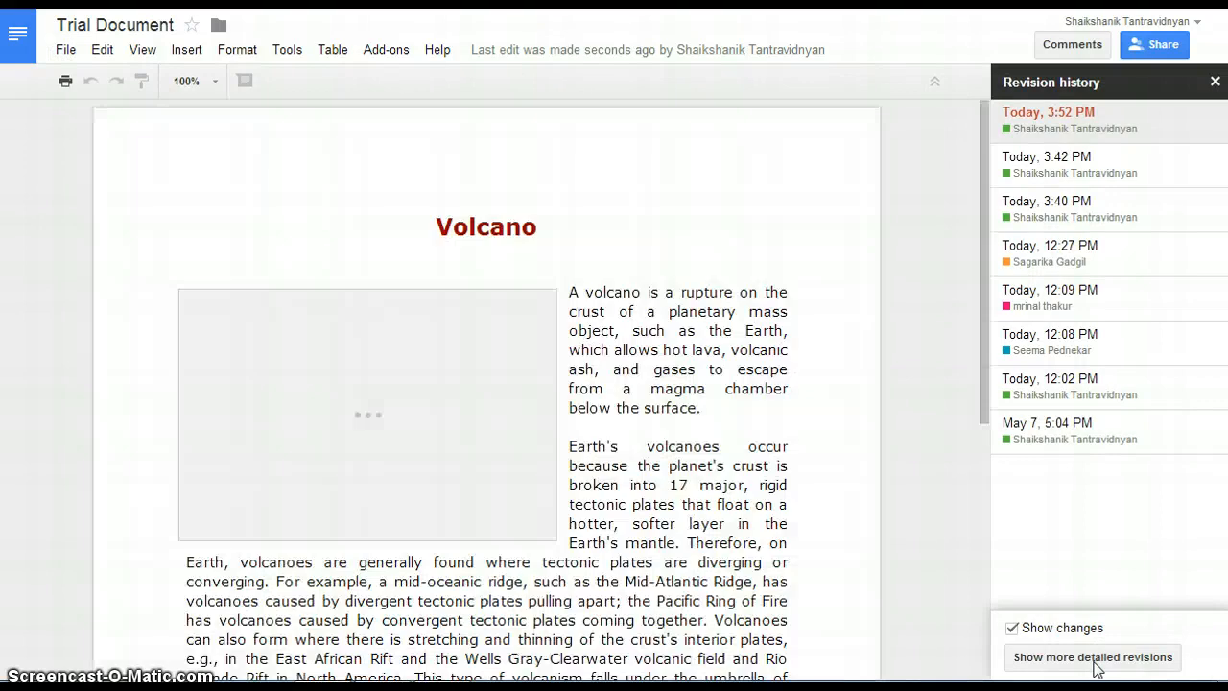
left_click(1093, 657)
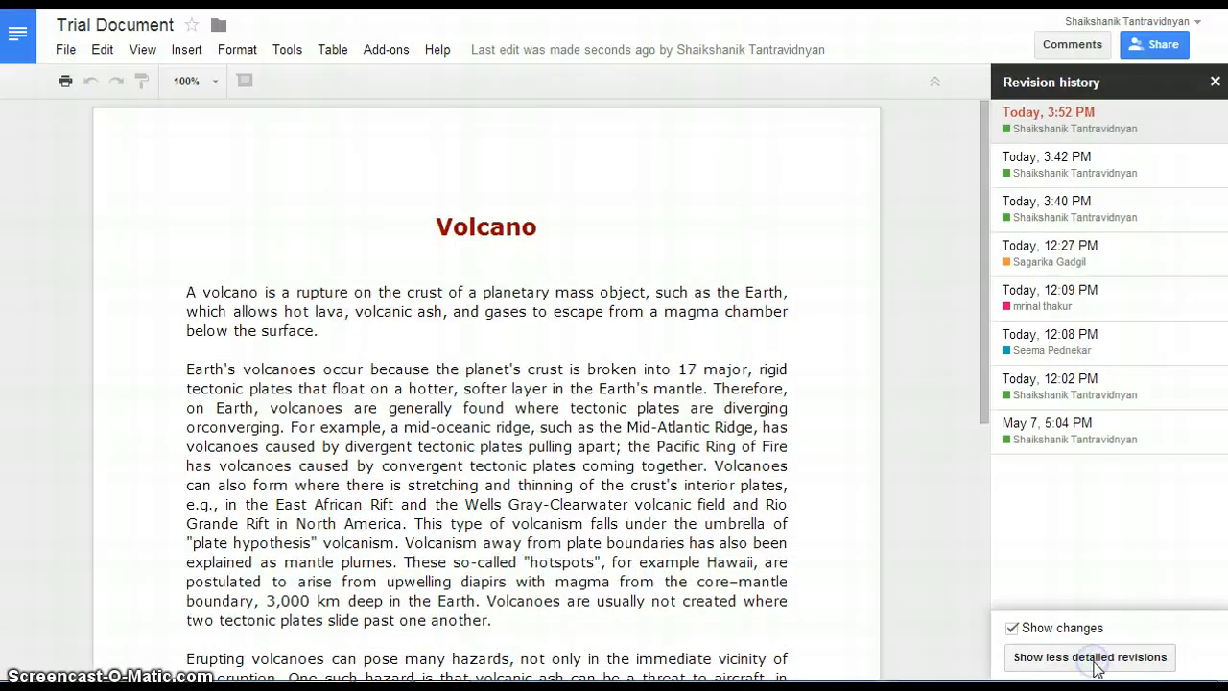
Preview the two detailed 12:09 PM revisions
left_click(1090, 658)
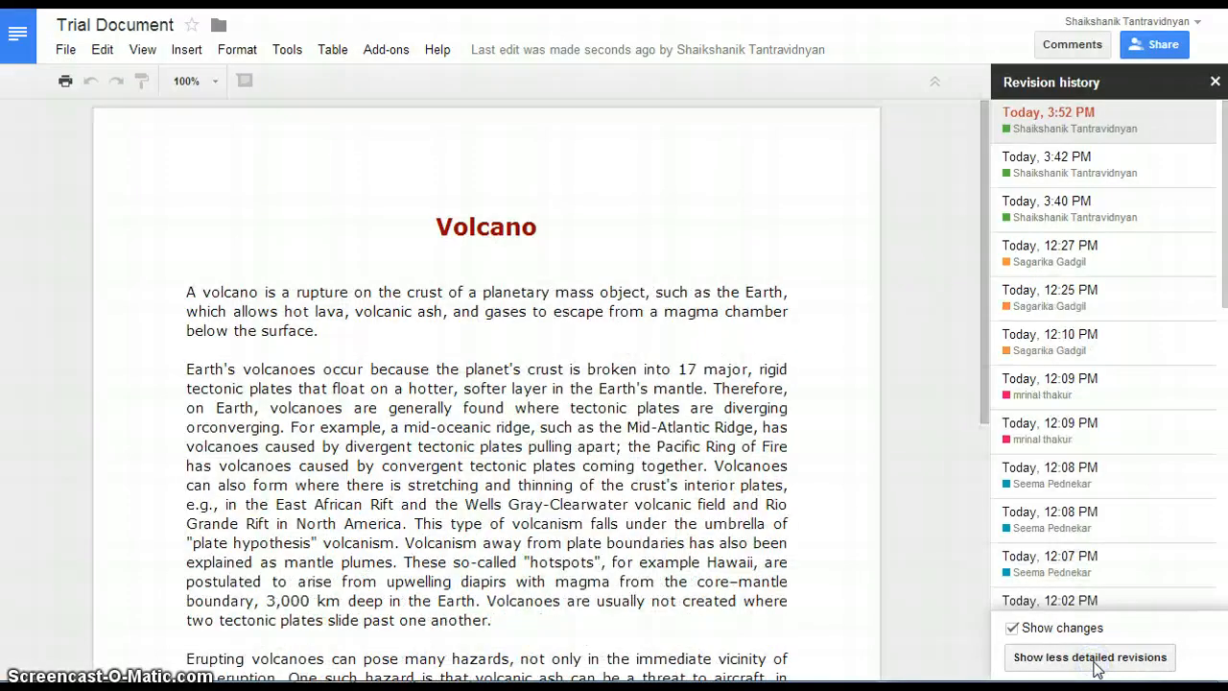
scroll("down", 3)
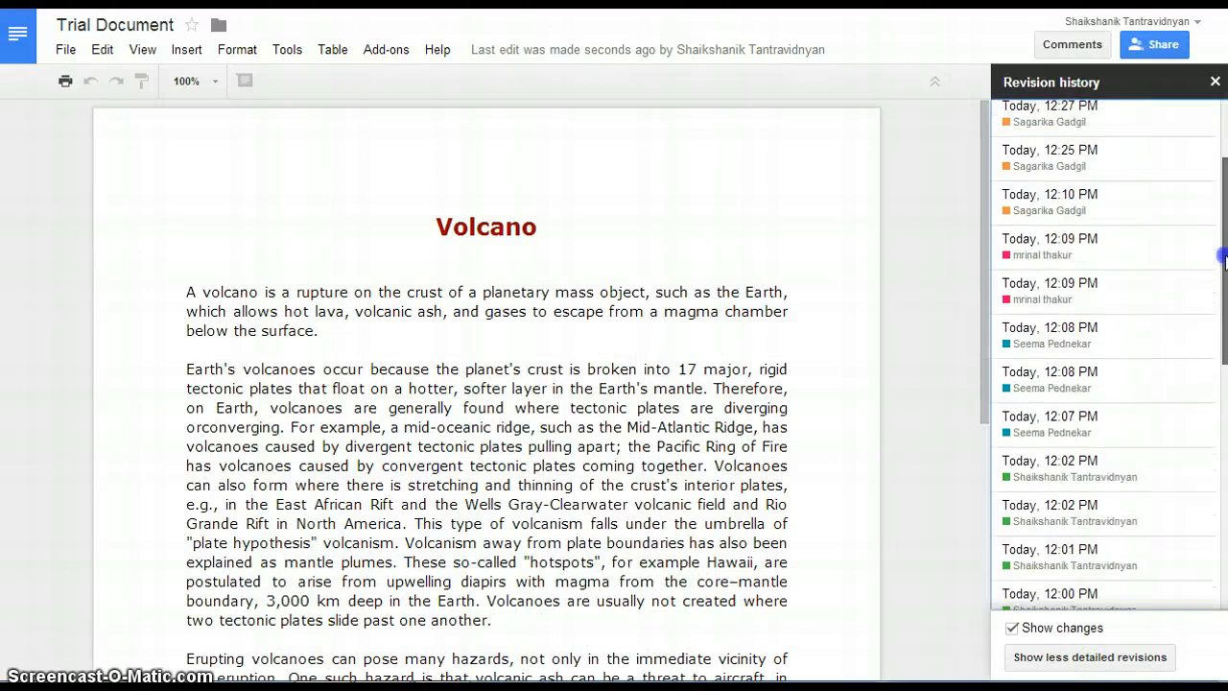
left_click(1069, 238)
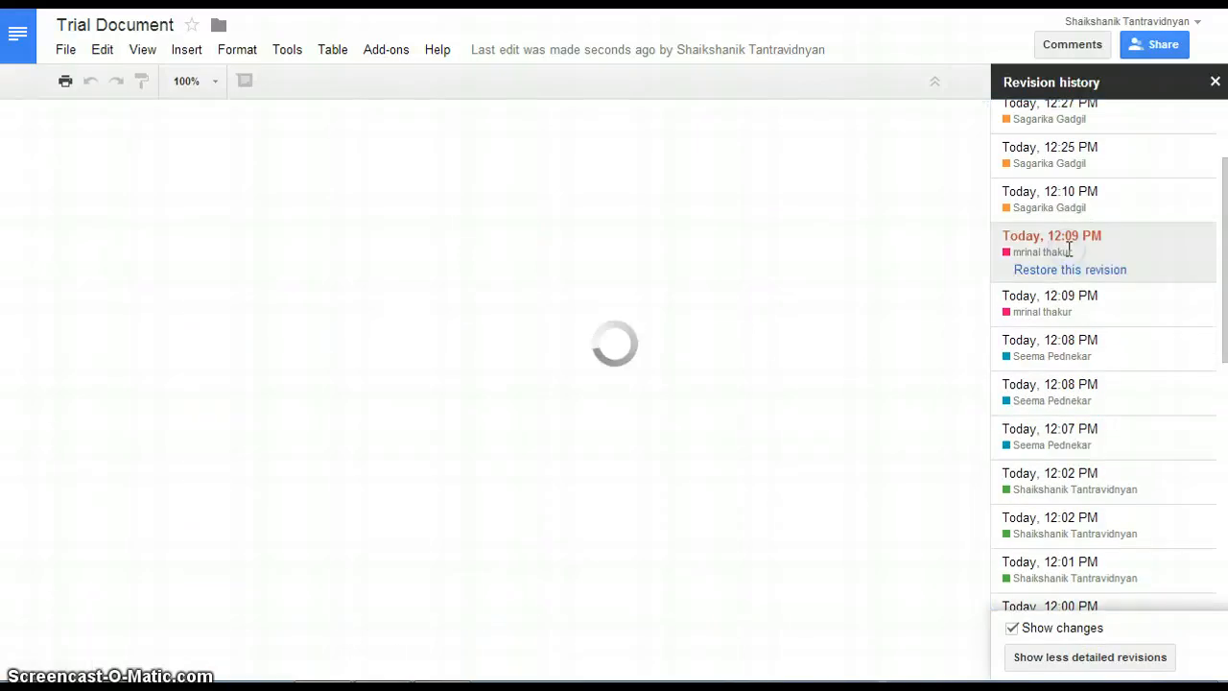
left_click(1051, 235)
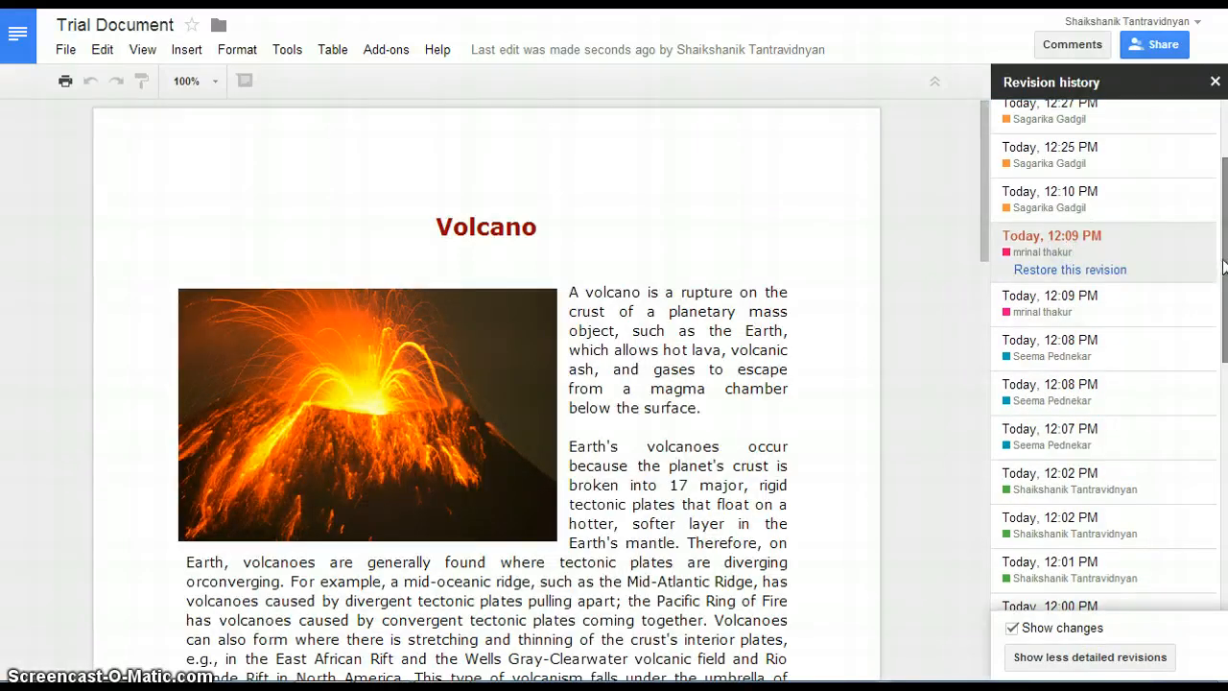
scroll("down", 3)
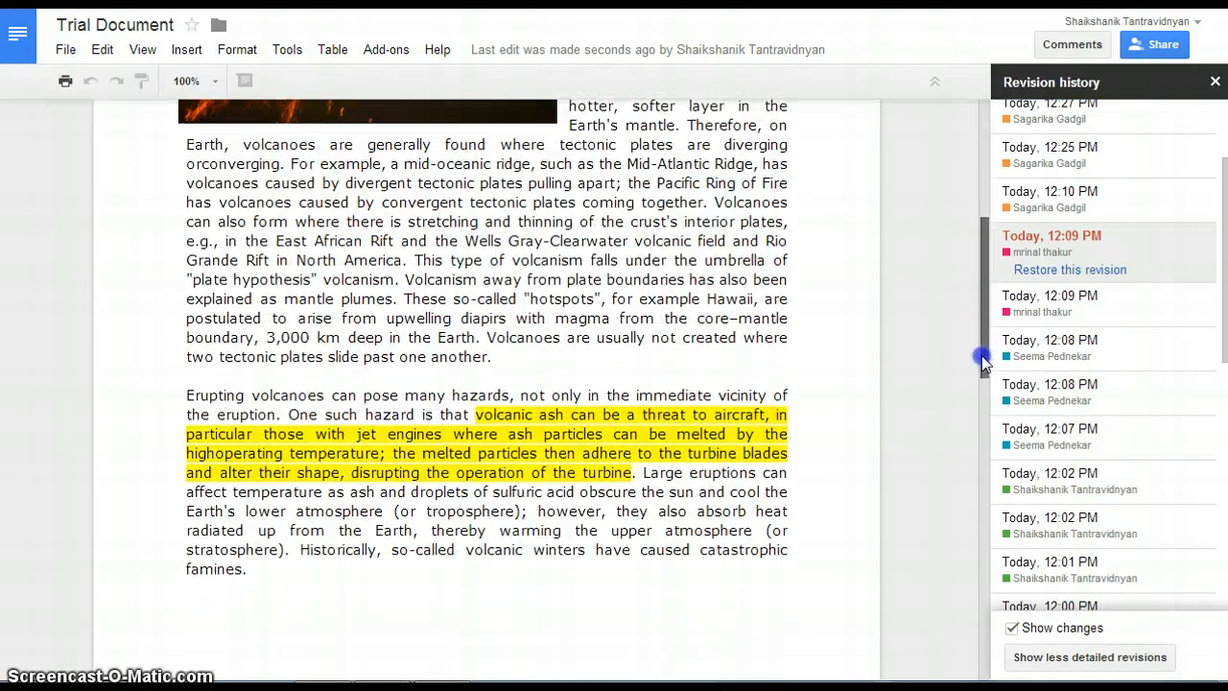
left_click(1052, 279)
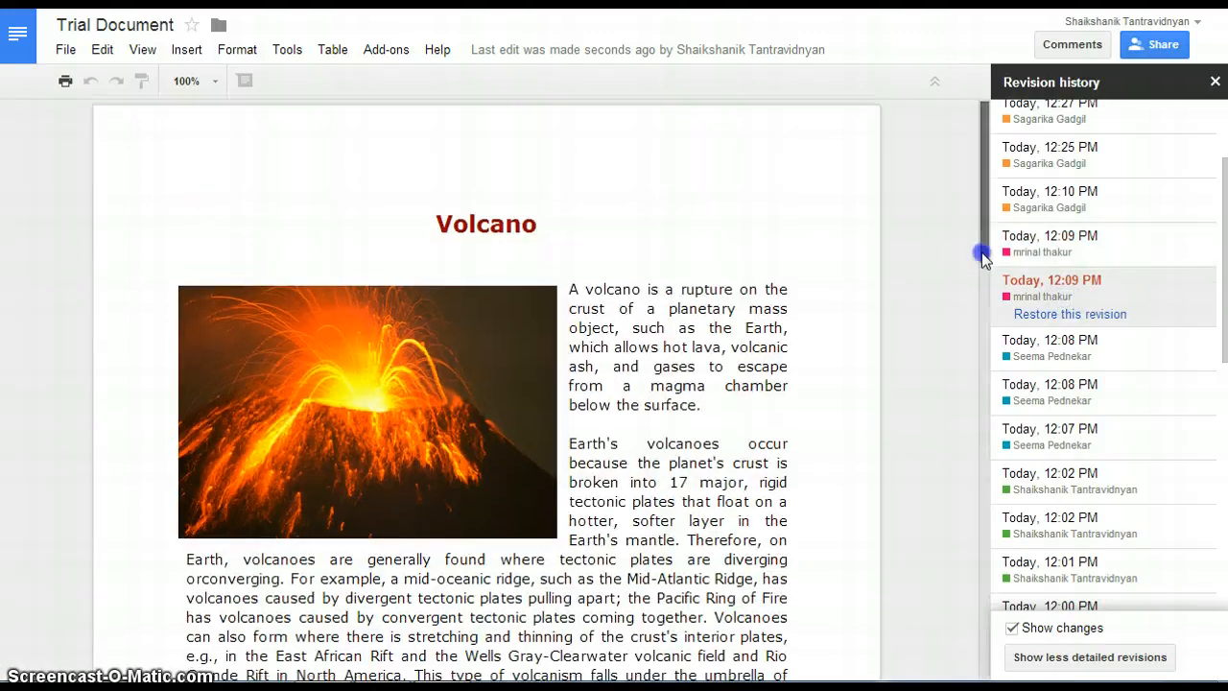
Preview the 12:01, 12:02, 12:07 and 12:08 PM revisions, ending on the volcano-photo version
scroll("down", 3)
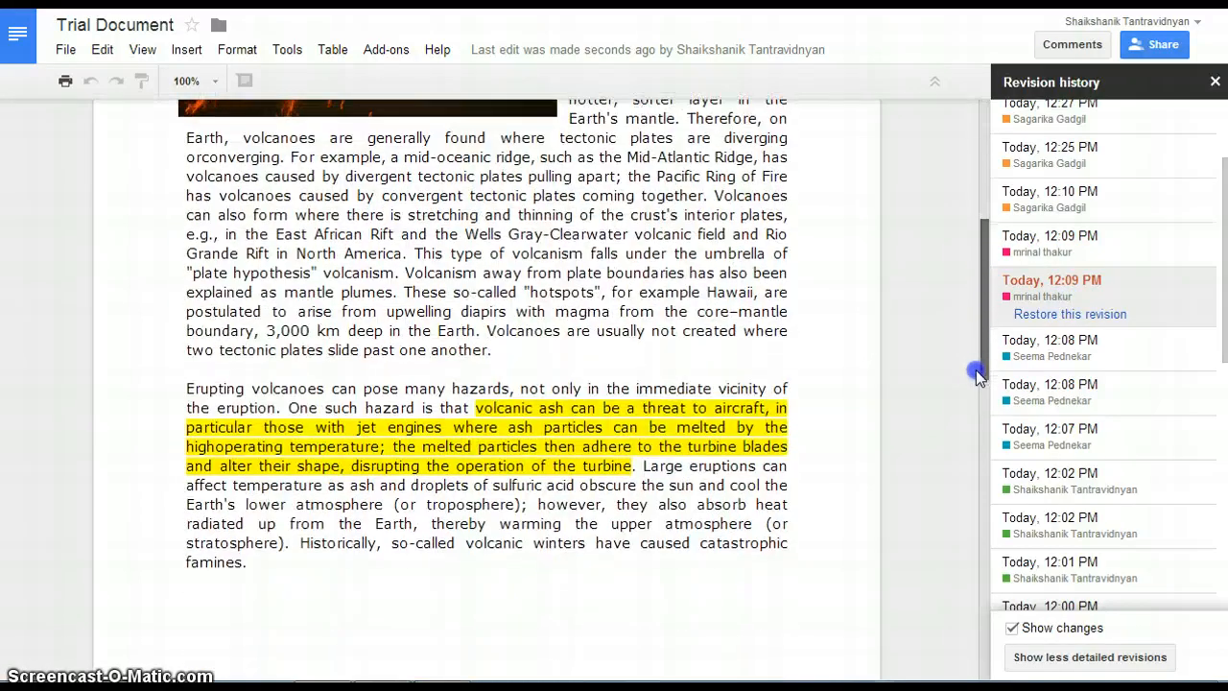
scroll("down", 3)
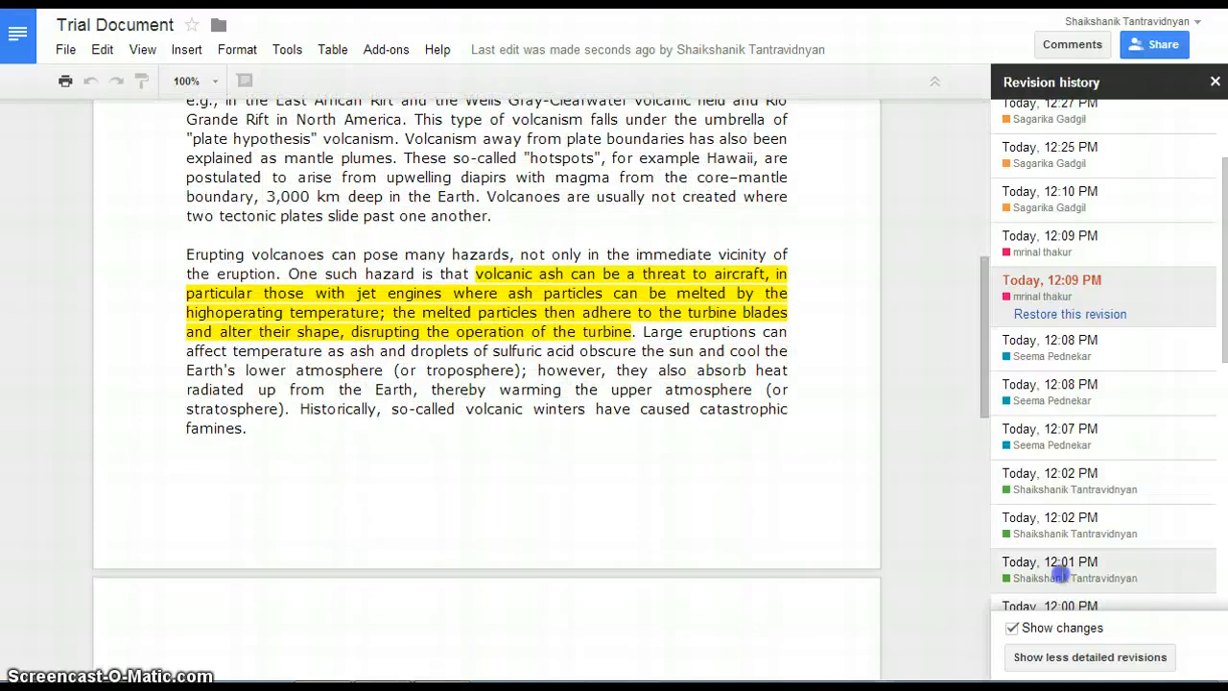
left_click(1050, 562)
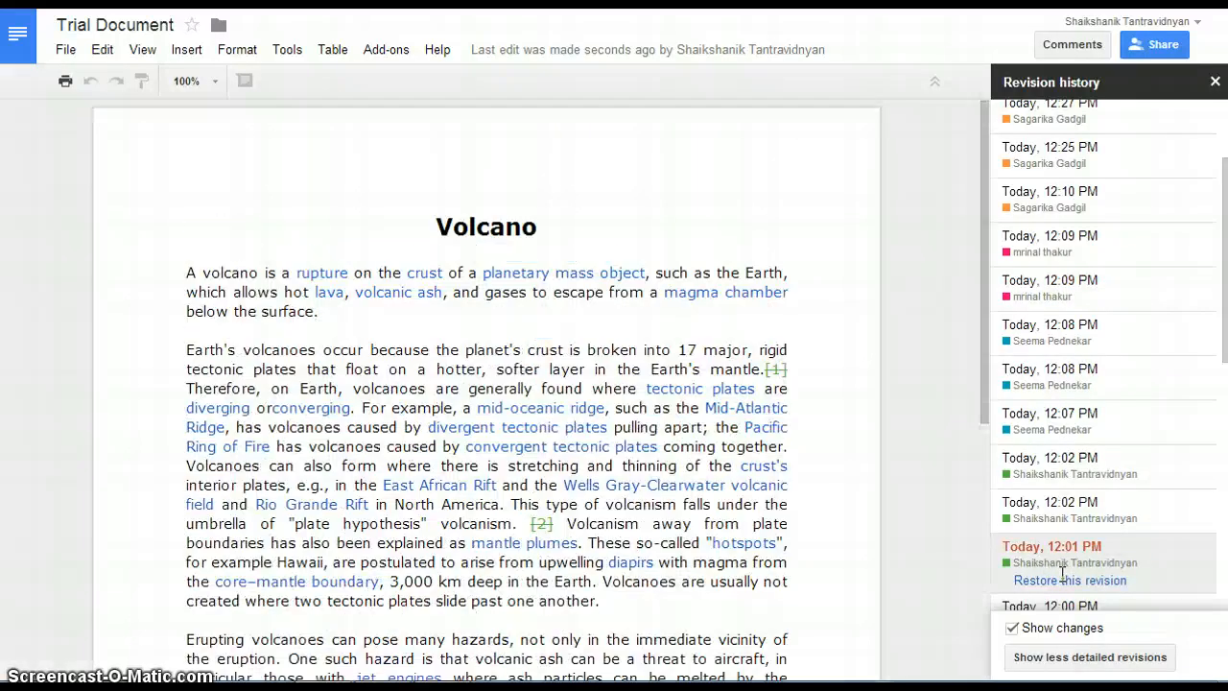
left_click(1076, 501)
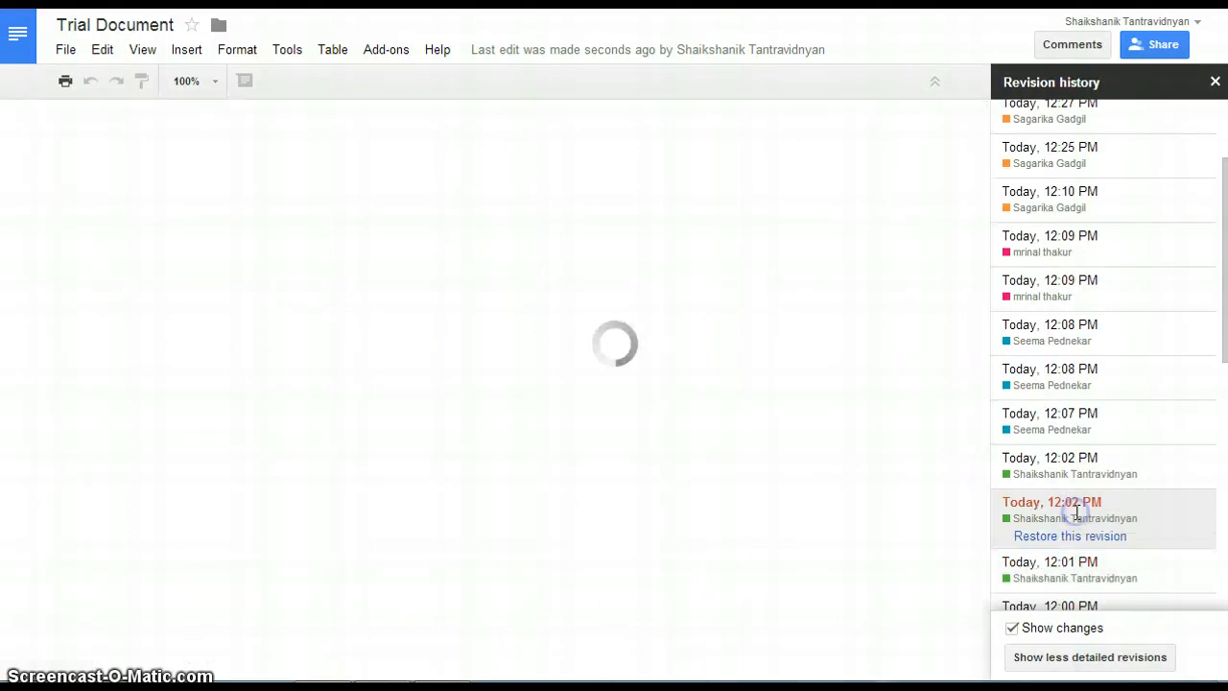
left_click(1067, 465)
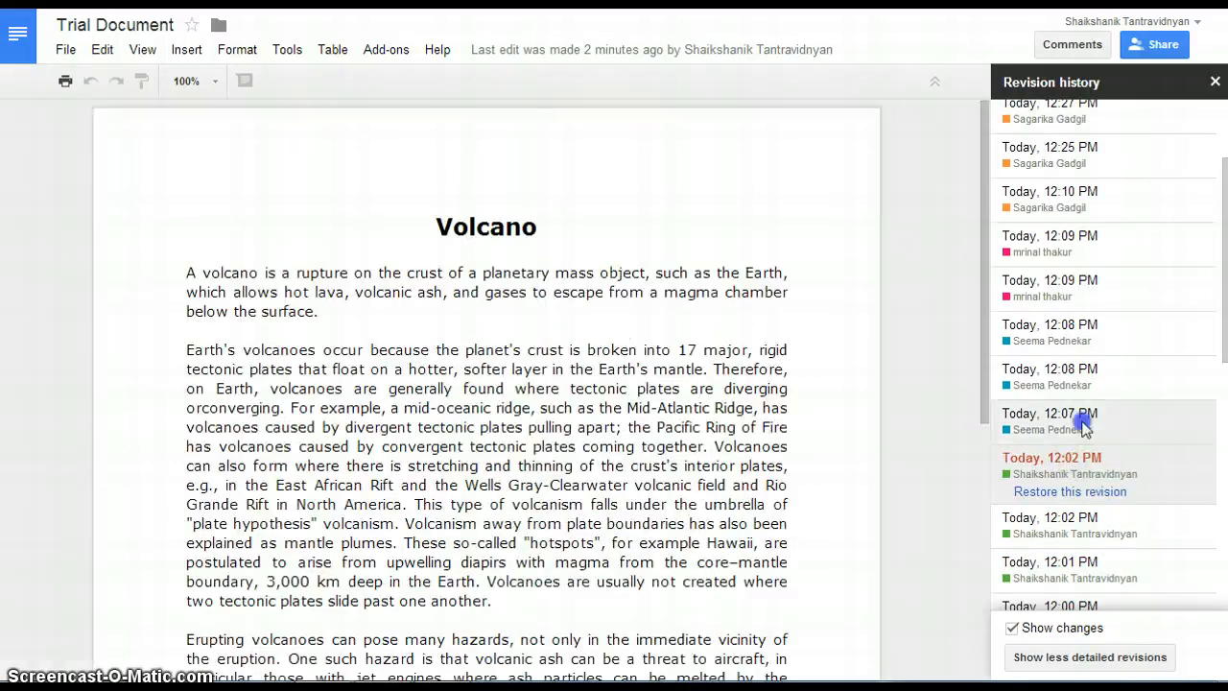
left_click(1050, 414)
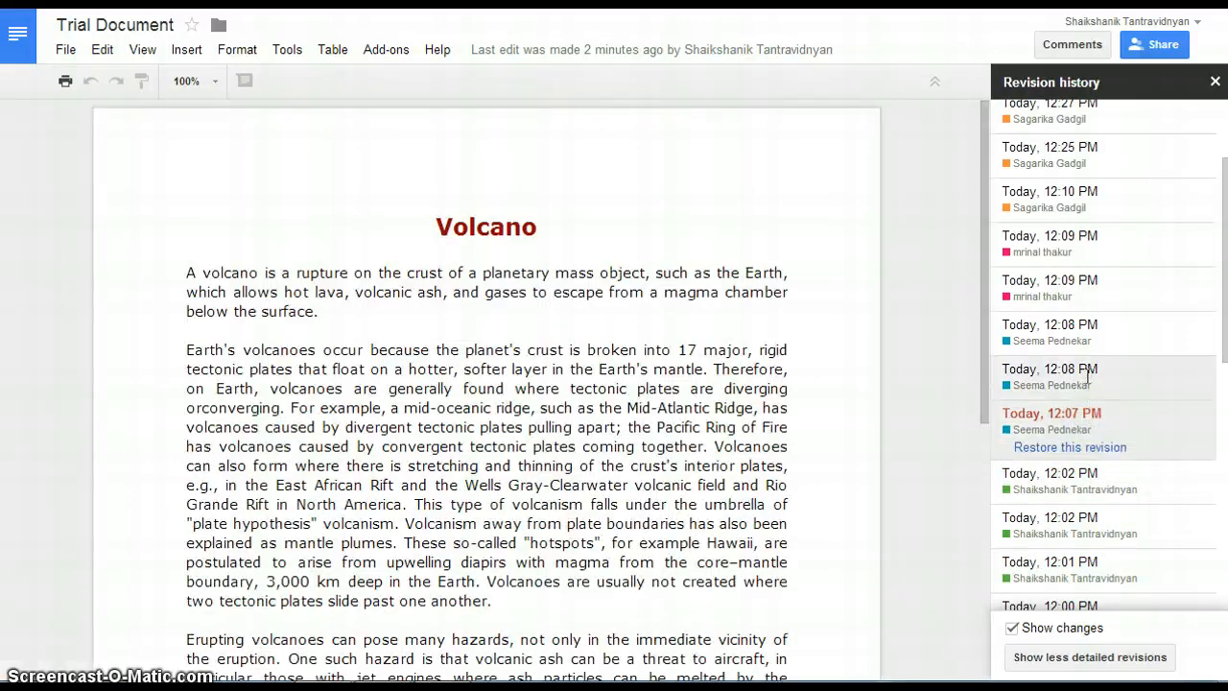
left_click(1049, 369)
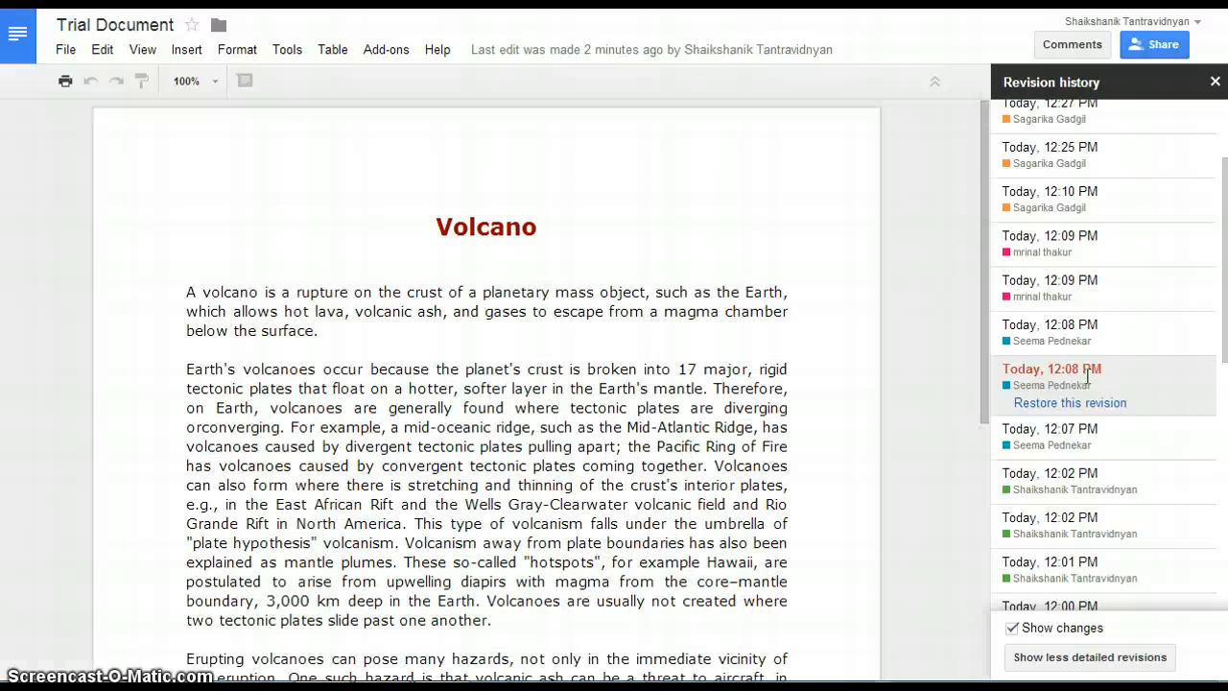
left_click(1050, 324)
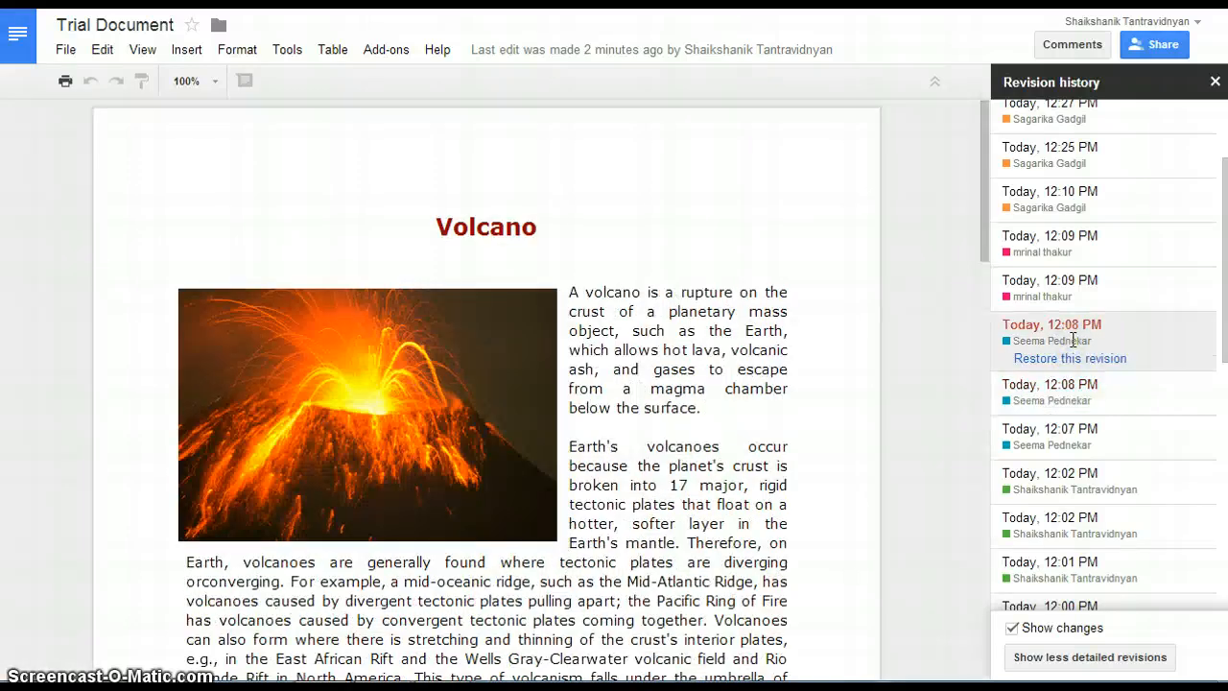
mouse_move(1208, 93)
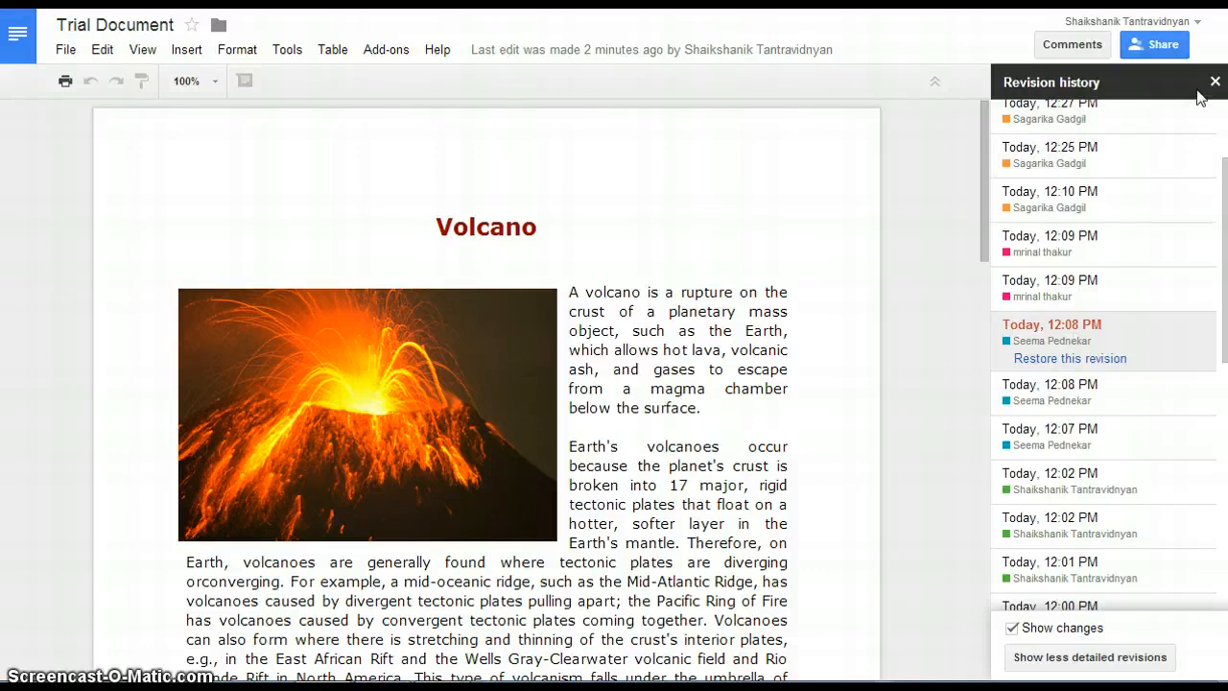
mouse_move(1212, 79)
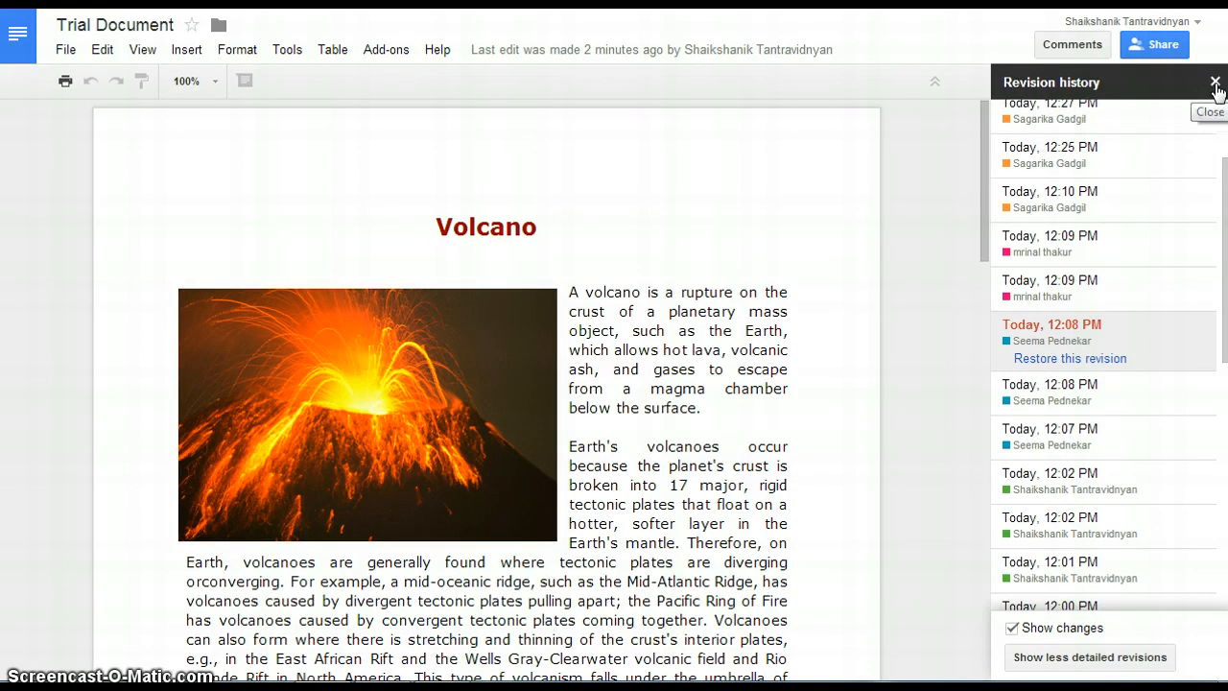